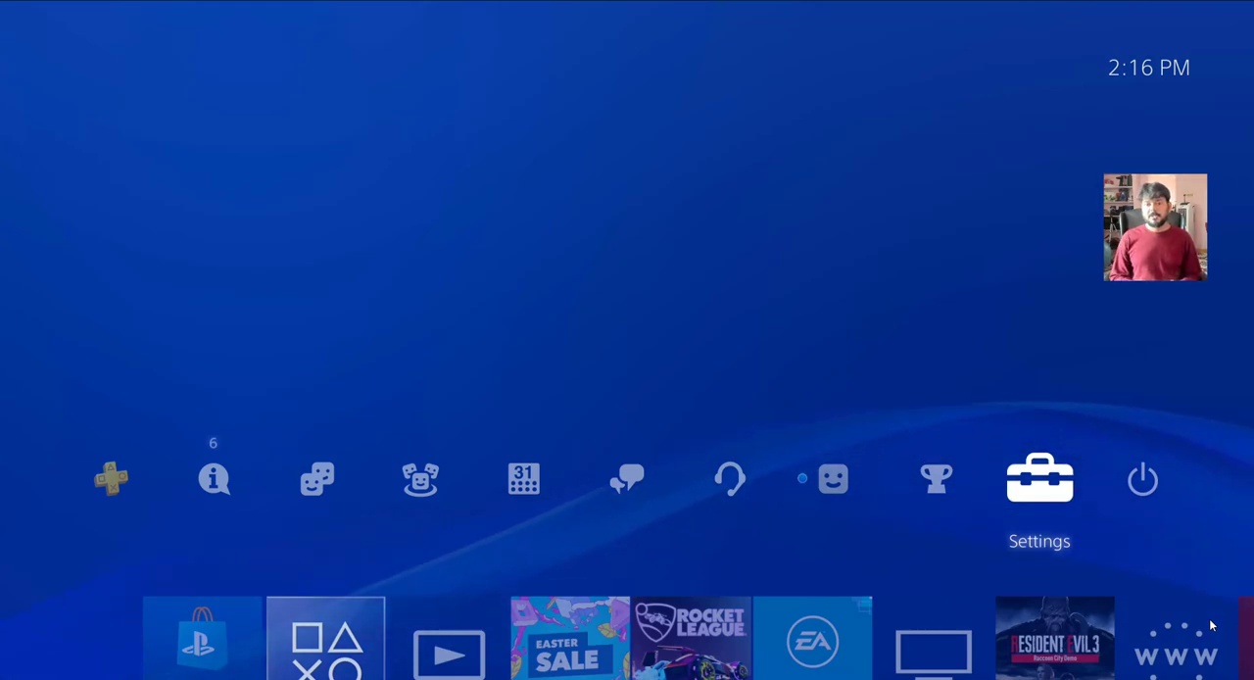
Open Settings and scroll down to Application Saved Data Management
left_click(1039, 479)
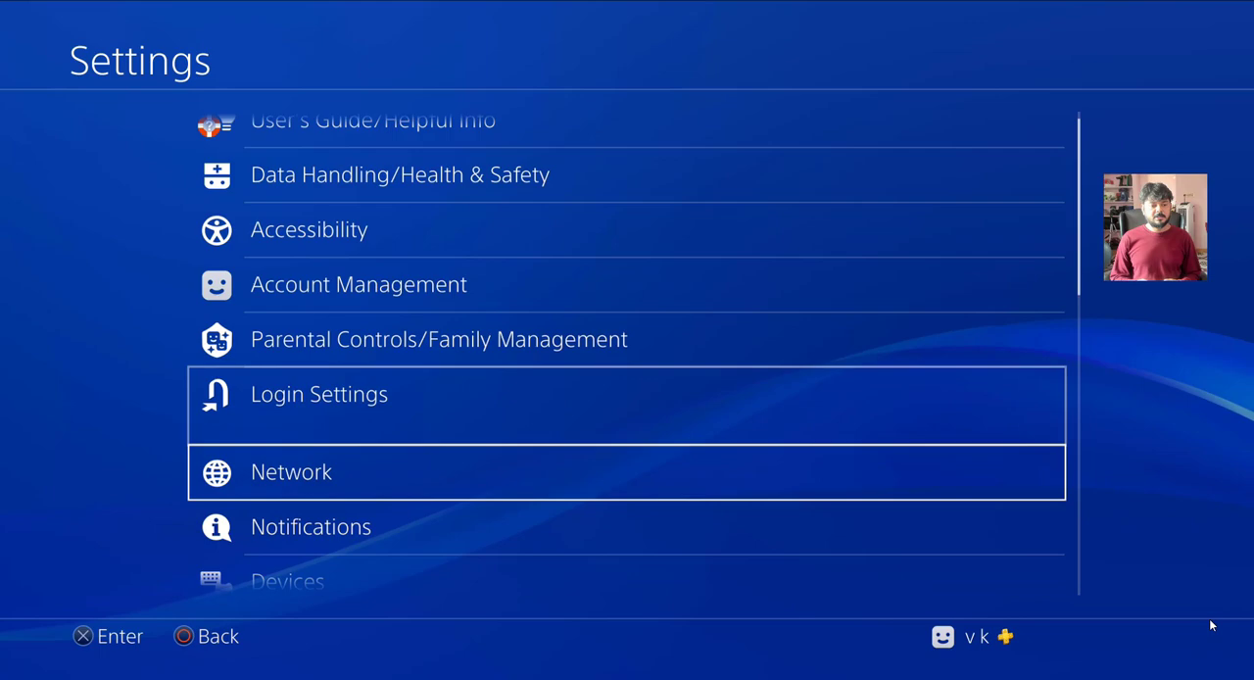
scroll("down", 3)
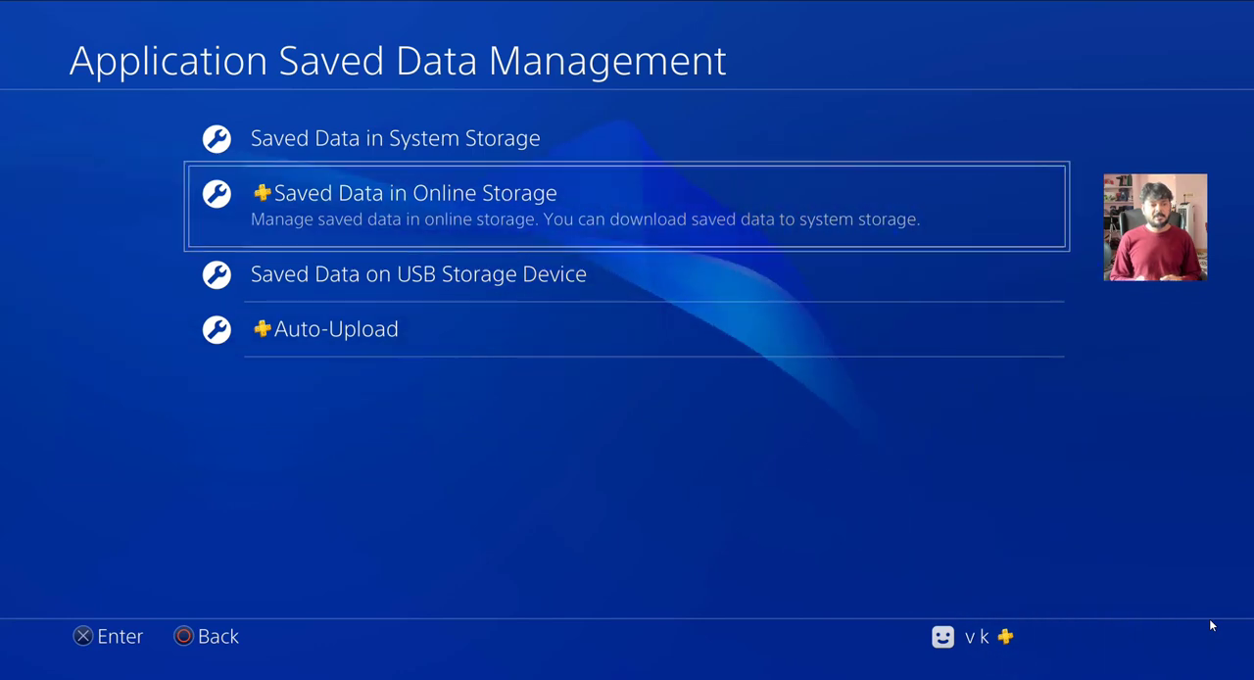
Choose Saved Data in Online Storage, then Download to System Storage
left_click(402, 192)
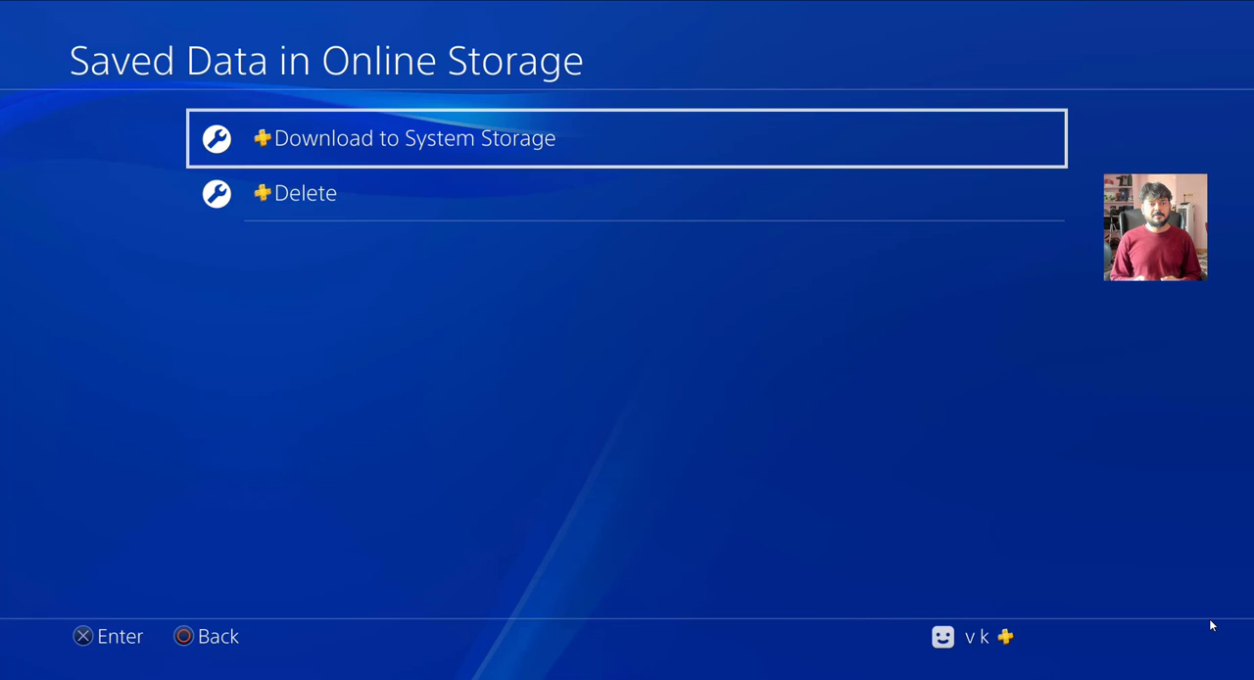
left_click(627, 137)
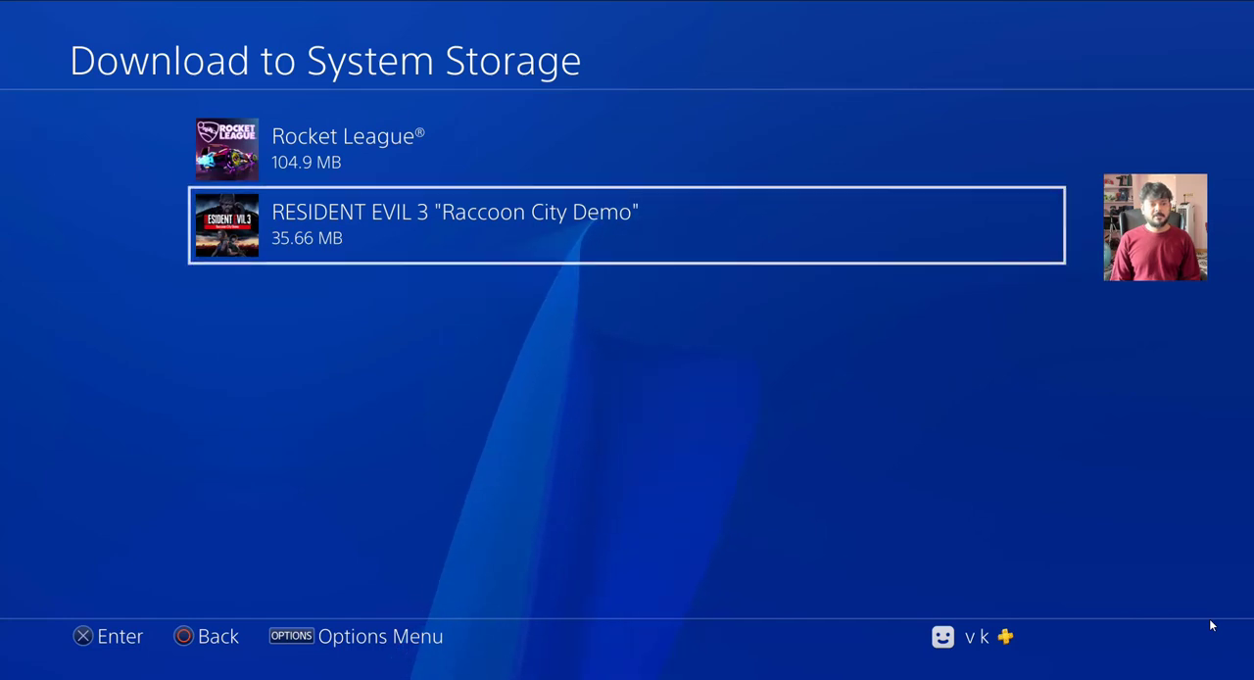
Open RESIDENT EVIL 3 and mark only the system saved data file
left_click(627, 226)
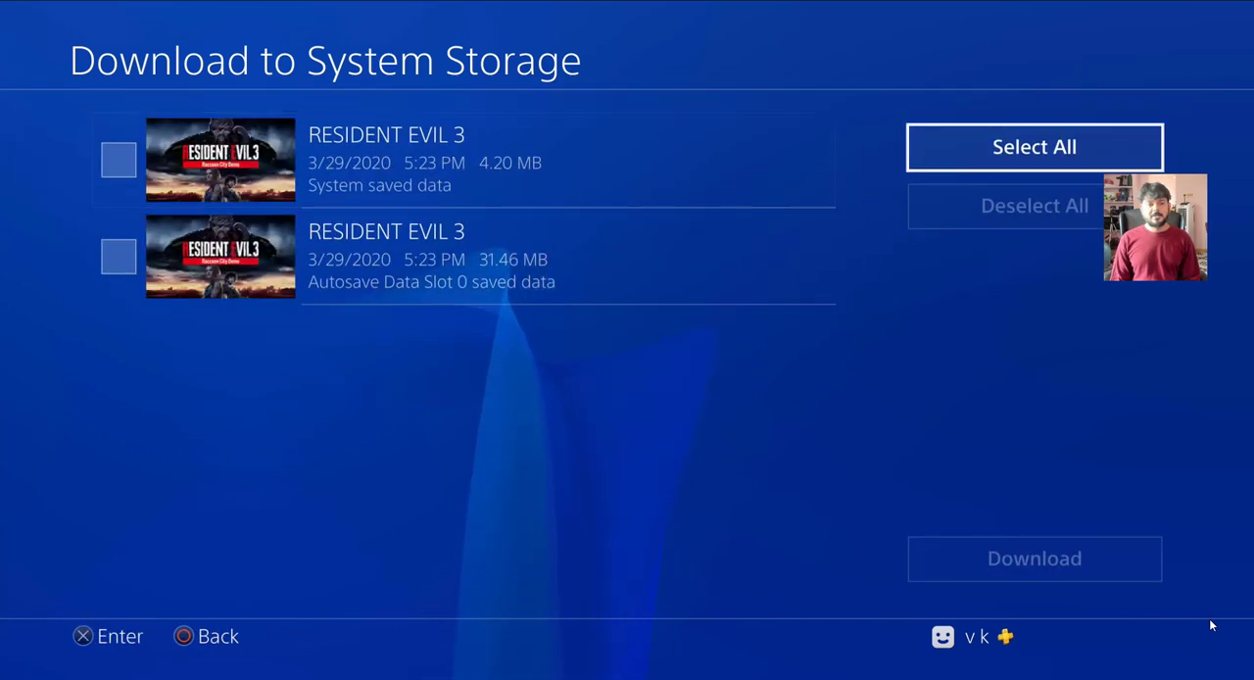
left_click(1035, 146)
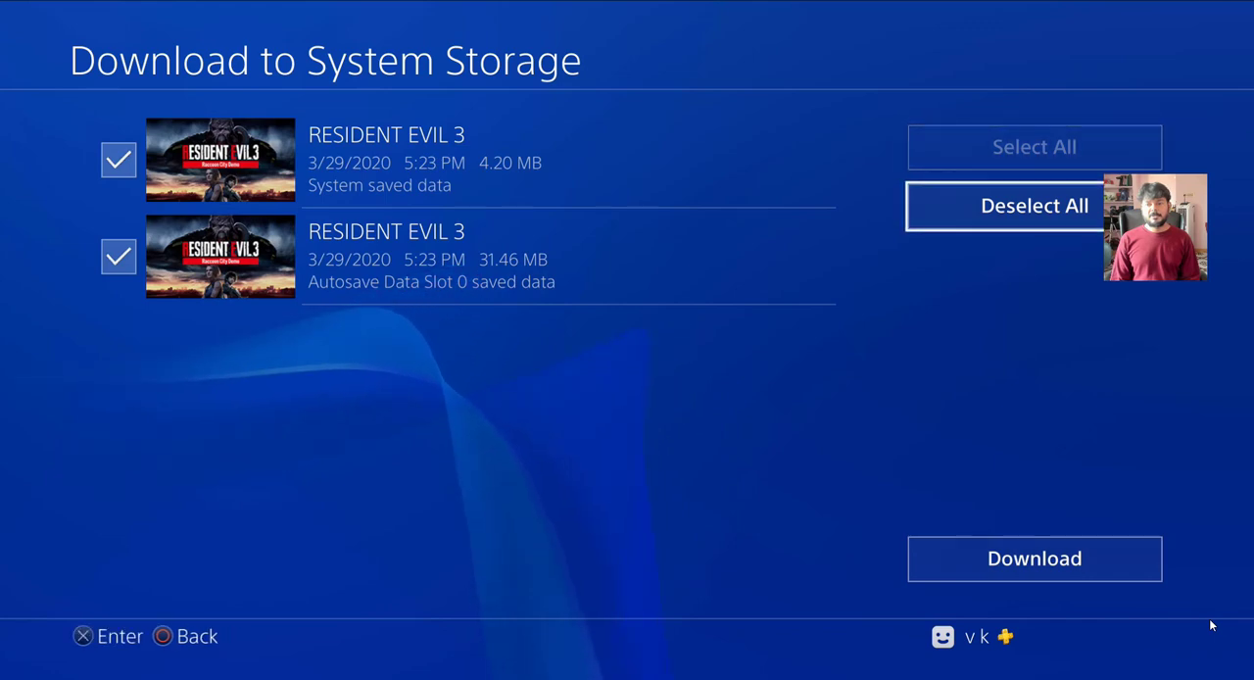
left_click(1034, 205)
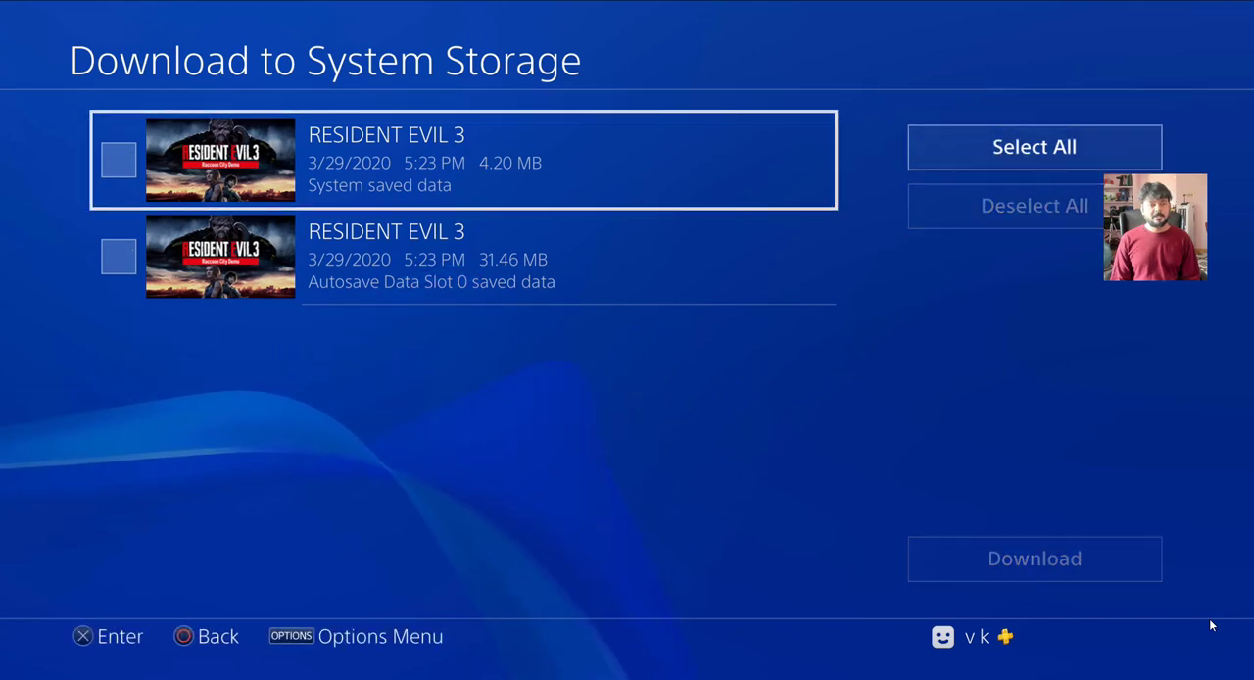
left_click(118, 159)
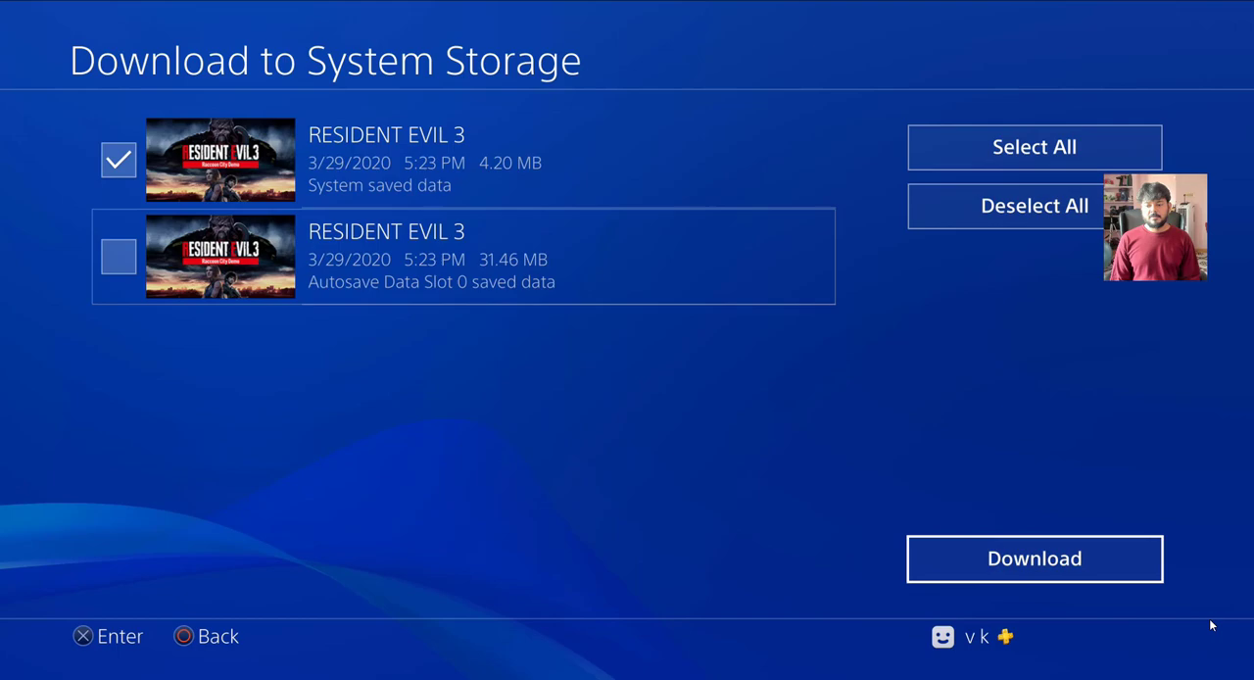
Download the marked 4.20 MB system save to system storage, confirming with Yes
left_click(1033, 558)
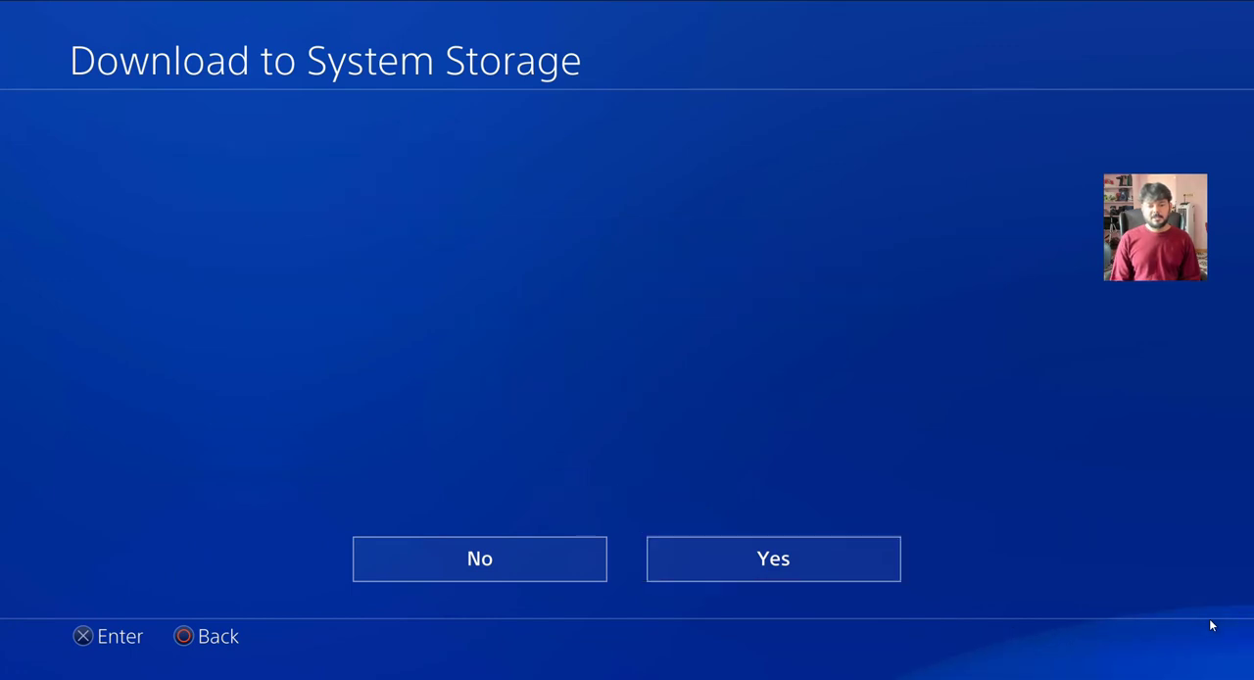
left_click(773, 558)
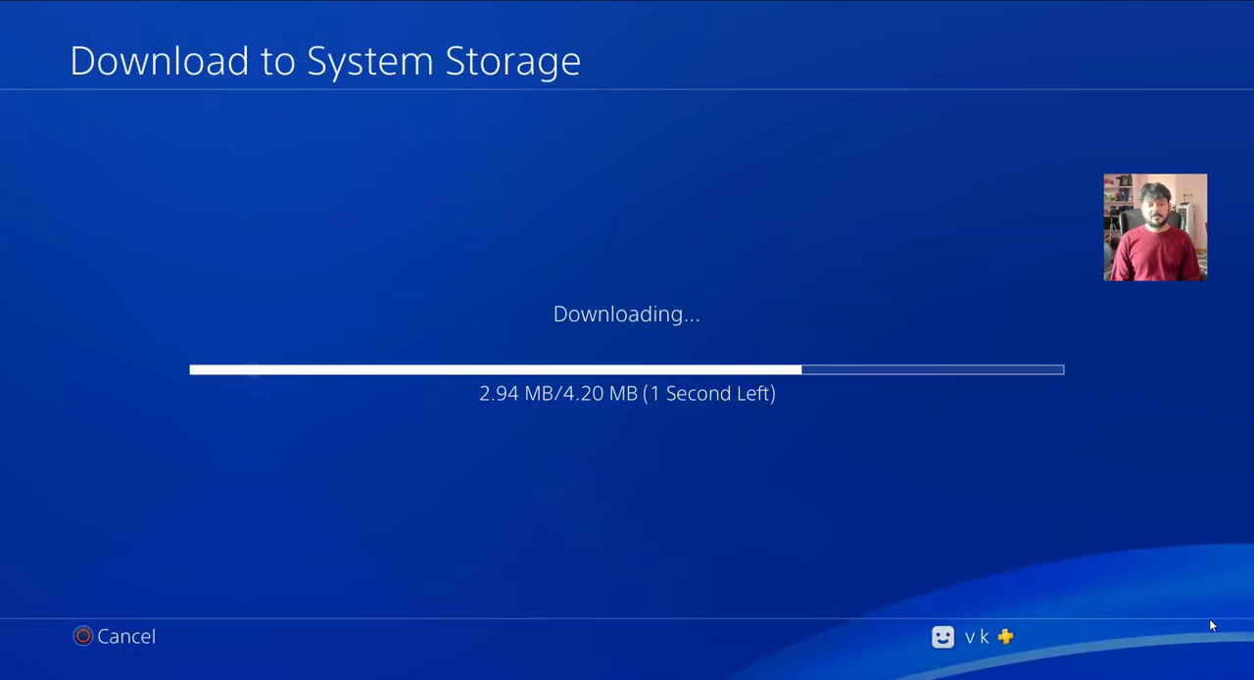